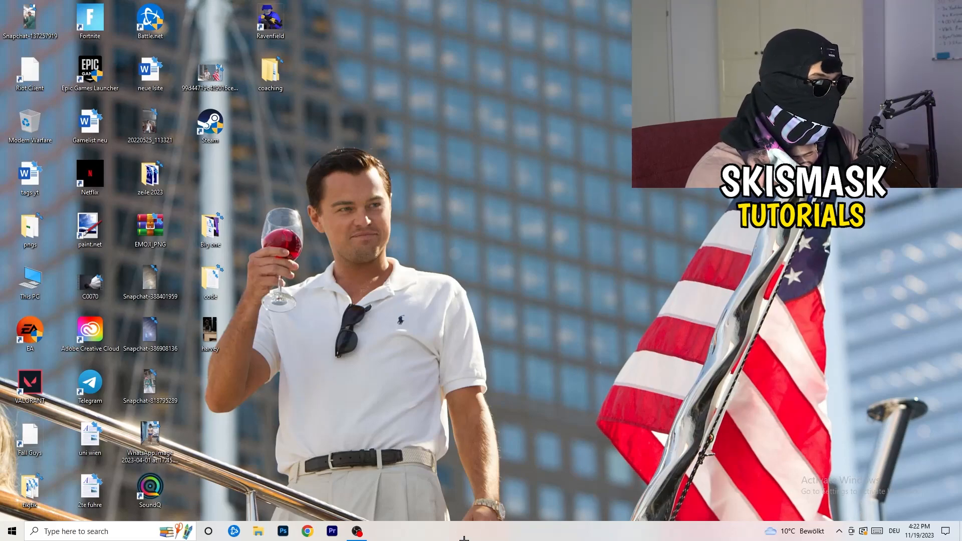
# Launch Task Manager maximized on the Performance view with the Ethernet graph and details
pyautogui.rightClick(465, 530)
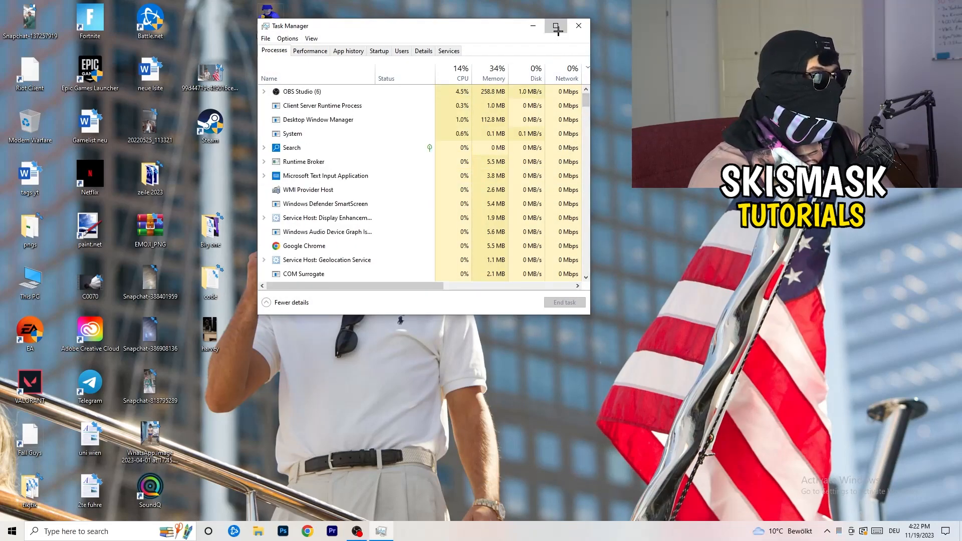
pyautogui.click(555, 25)
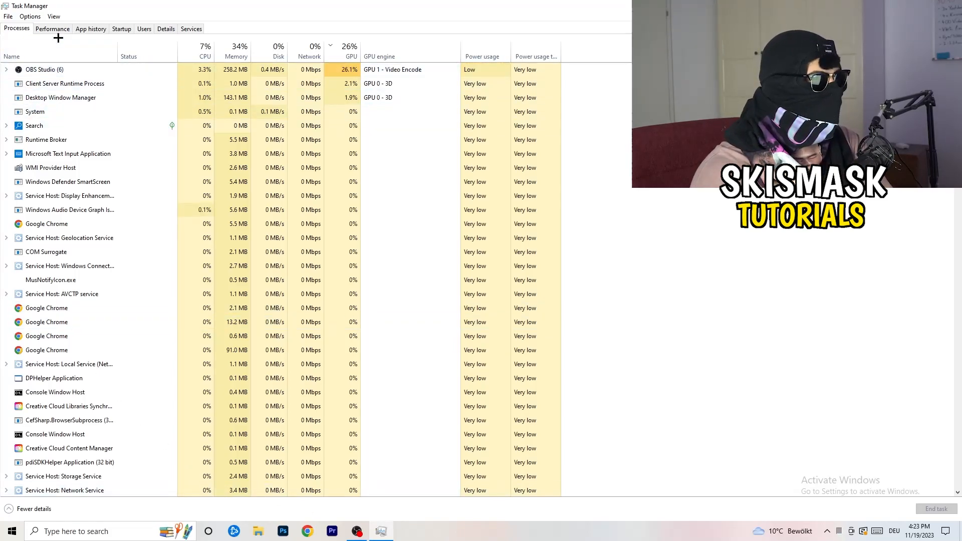
pyautogui.click(52, 28)
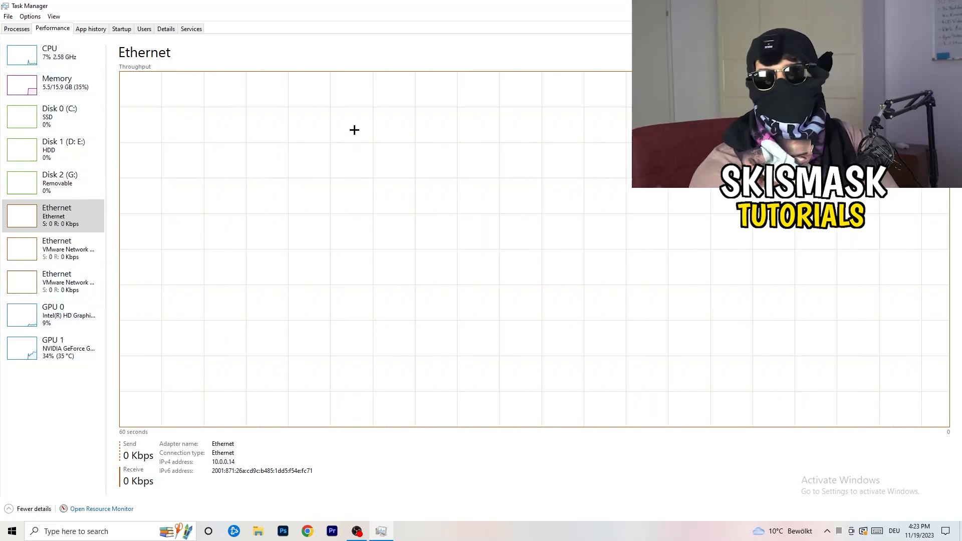
pyautogui.moveTo(334, 135)
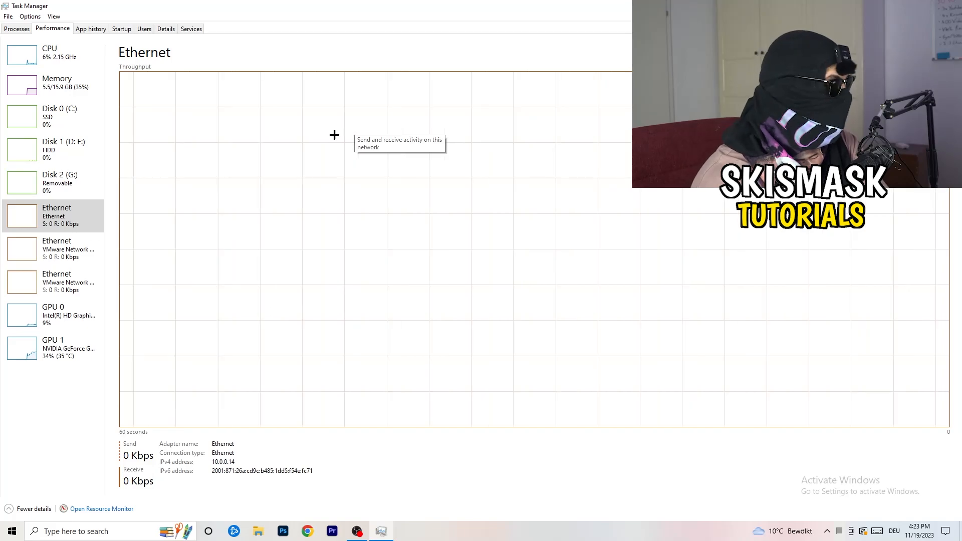
pyautogui.moveTo(102, 513)
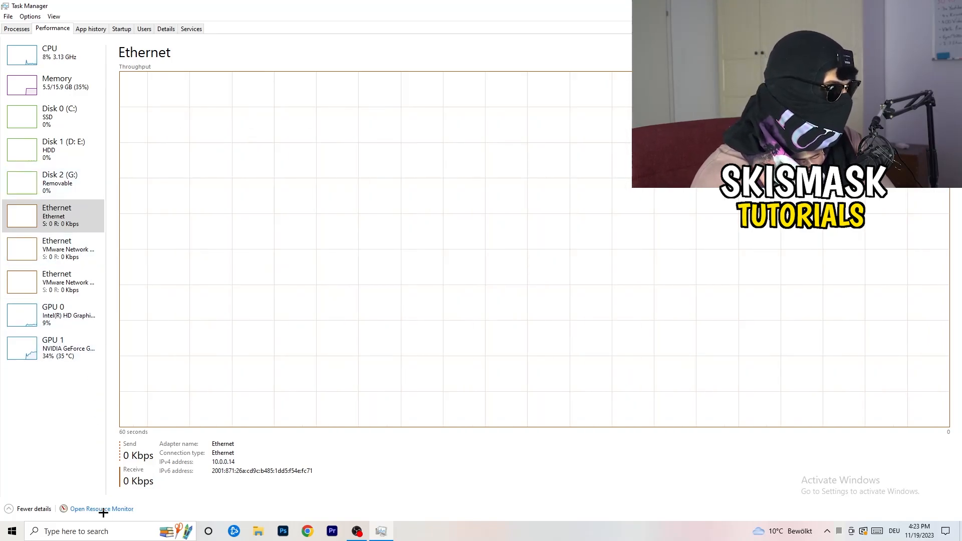
pyautogui.moveTo(104, 514)
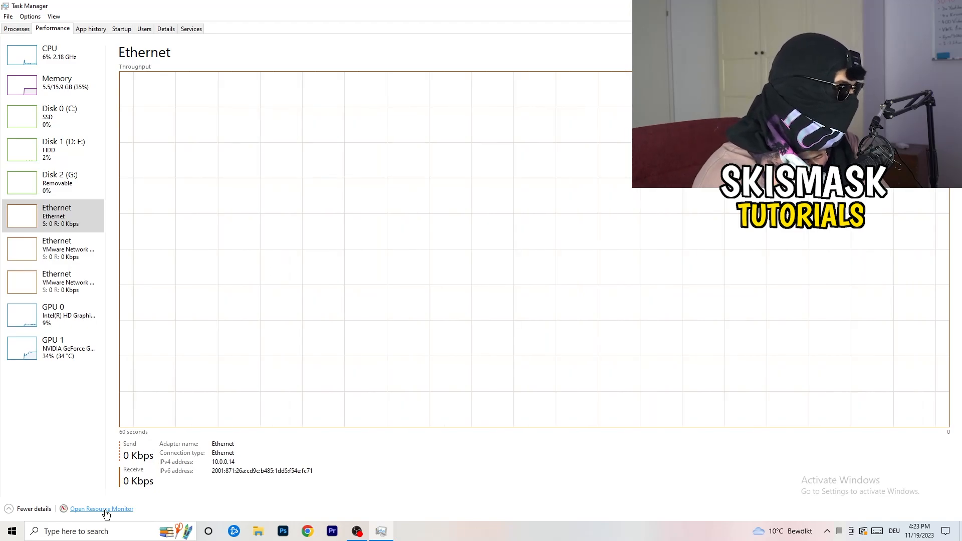
# Open Resource Monitor and bring up the End Process actions for conhost.exe
pyautogui.click(101, 509)
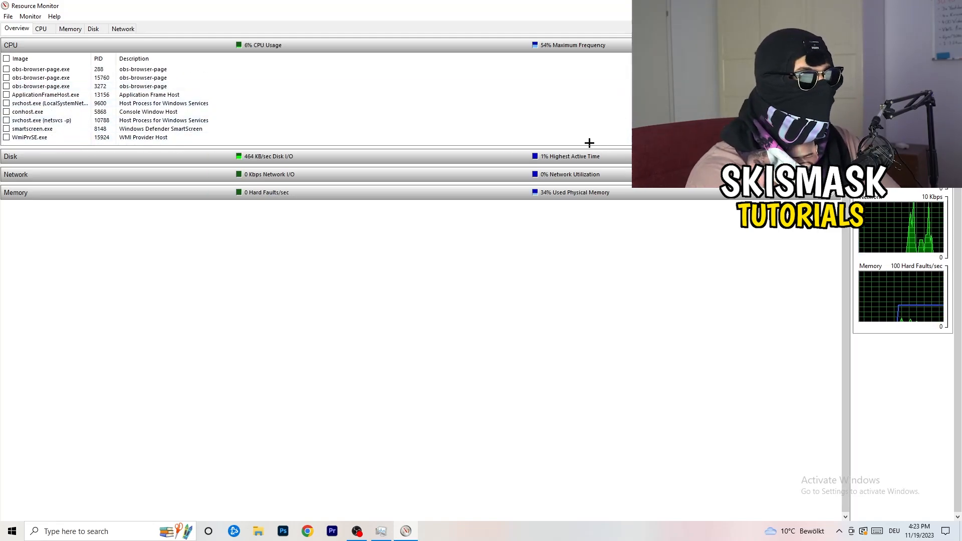
pyautogui.click(32, 129)
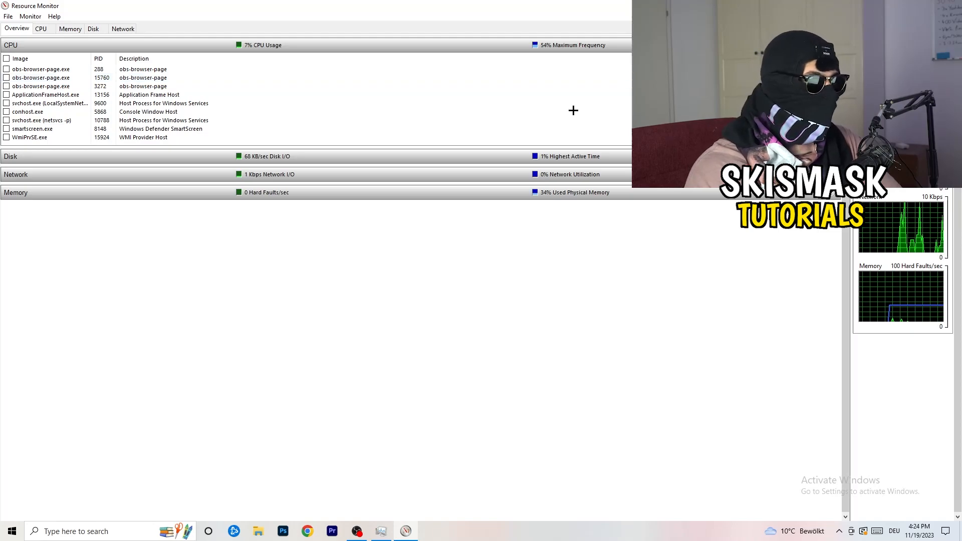
pyautogui.rightClick(27, 112)
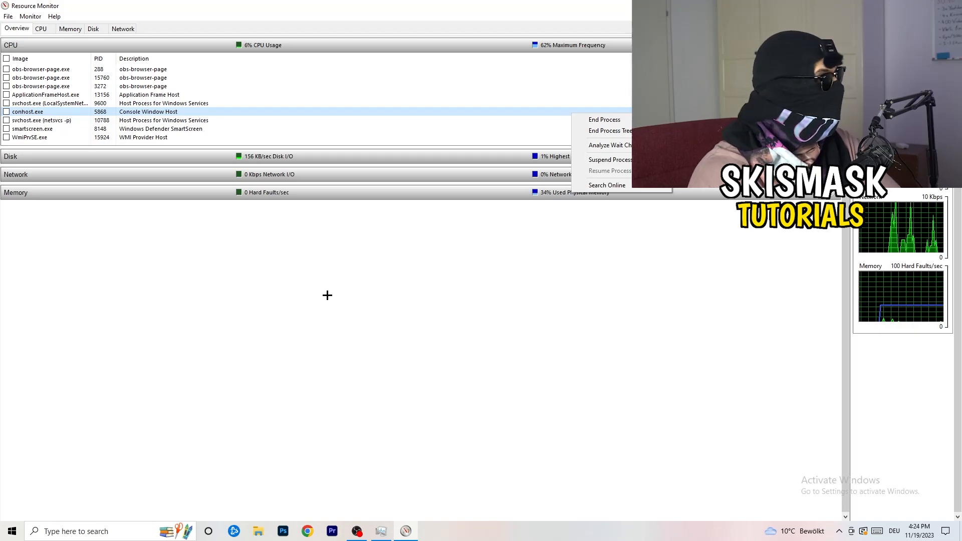
pyautogui.moveTo(178, 254)
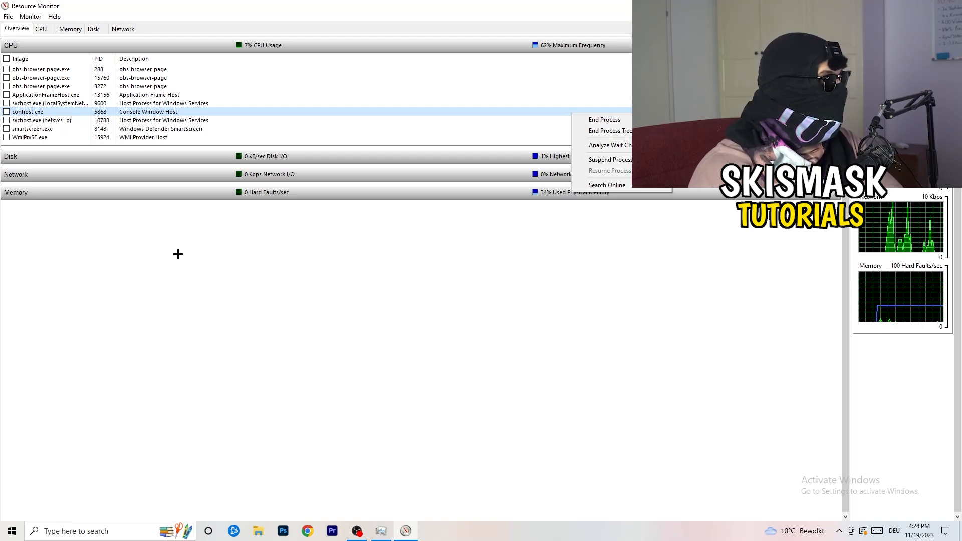
# Review network-active processes on the Network tab, switching between Overview and Network
pyautogui.click(122, 28)
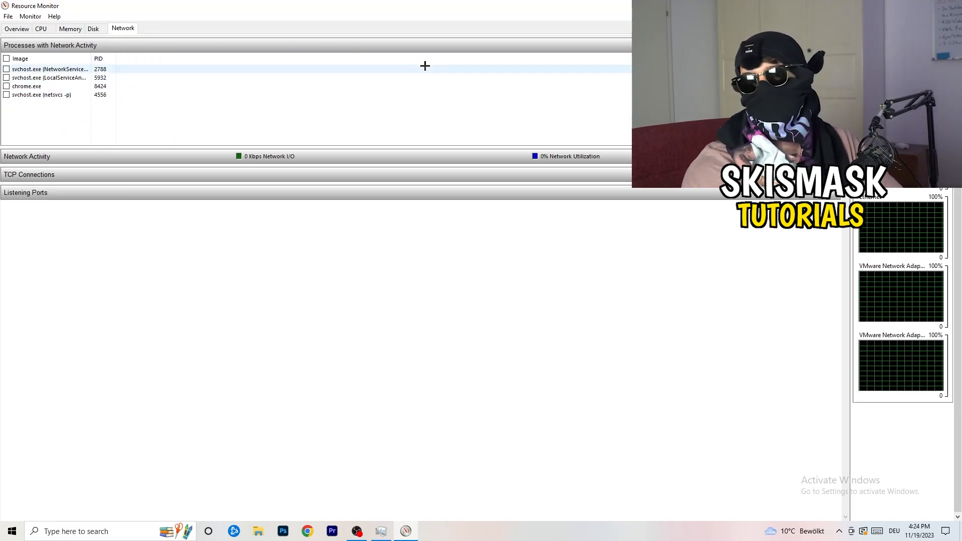
pyautogui.click(17, 28)
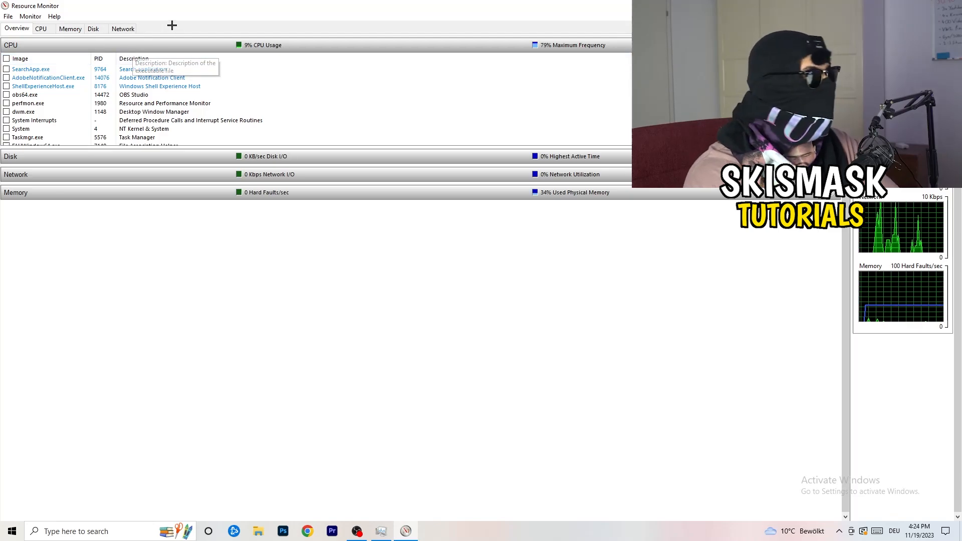
pyautogui.click(122, 28)
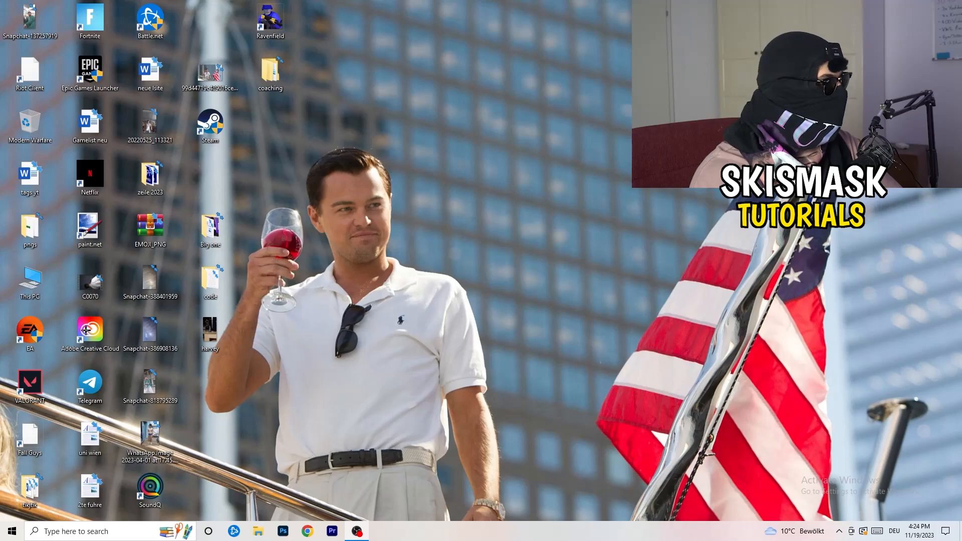
# Open Network status, start the troubleshooter for all network adapters, then cancel it
pyautogui.click(10, 530)
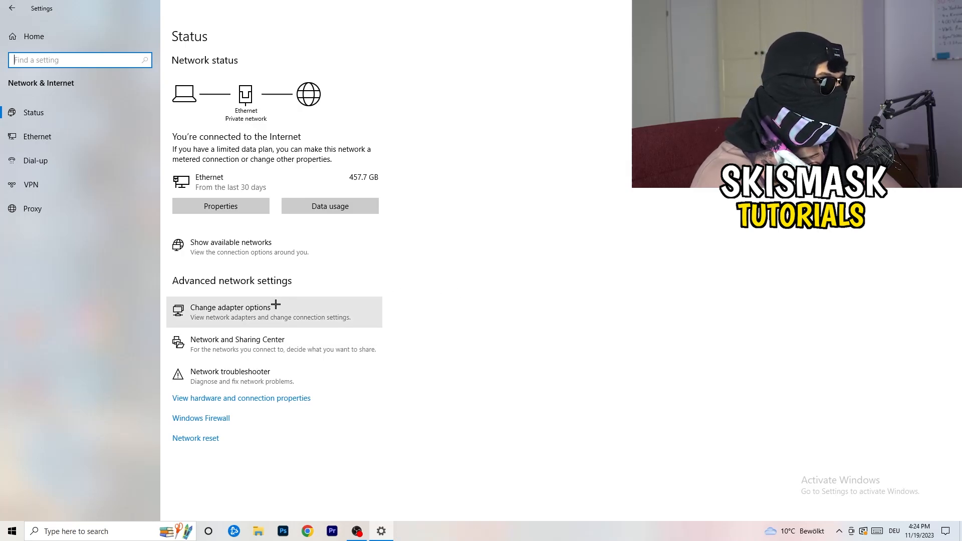
pyautogui.click(230, 375)
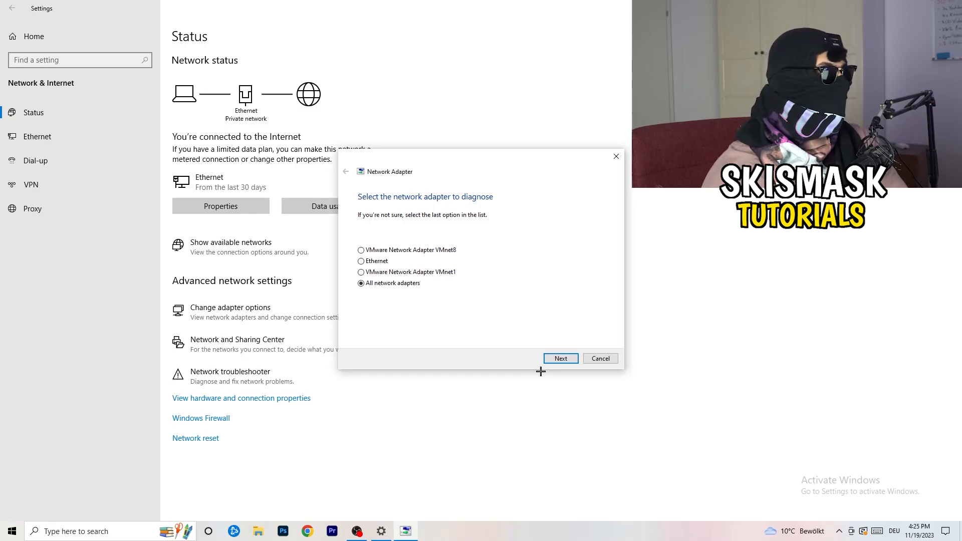
pyautogui.moveTo(368, 296)
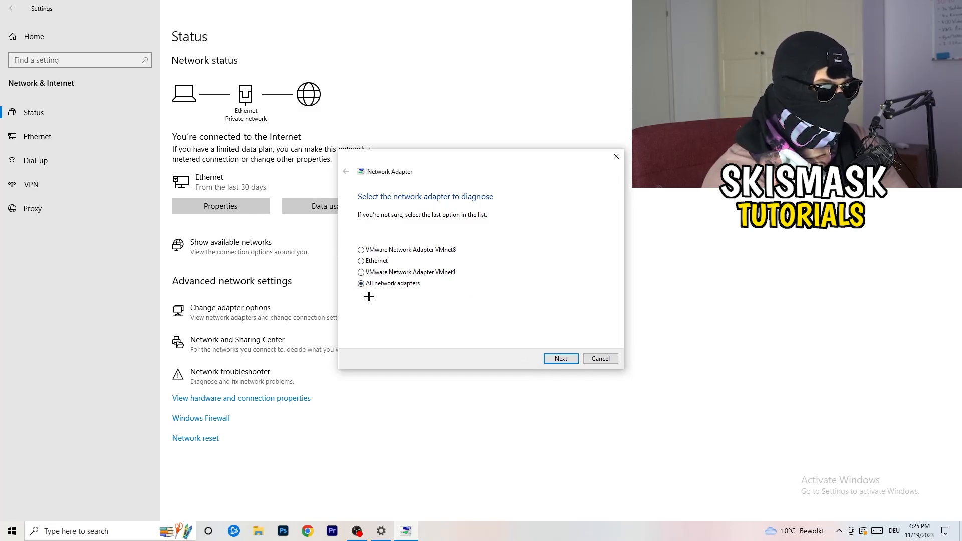
pyautogui.click(559, 358)
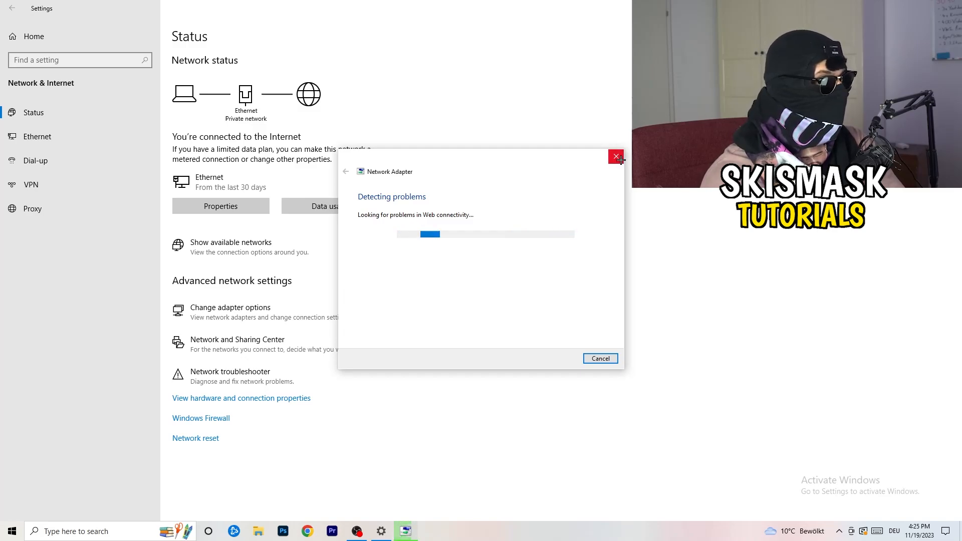
pyautogui.click(615, 157)
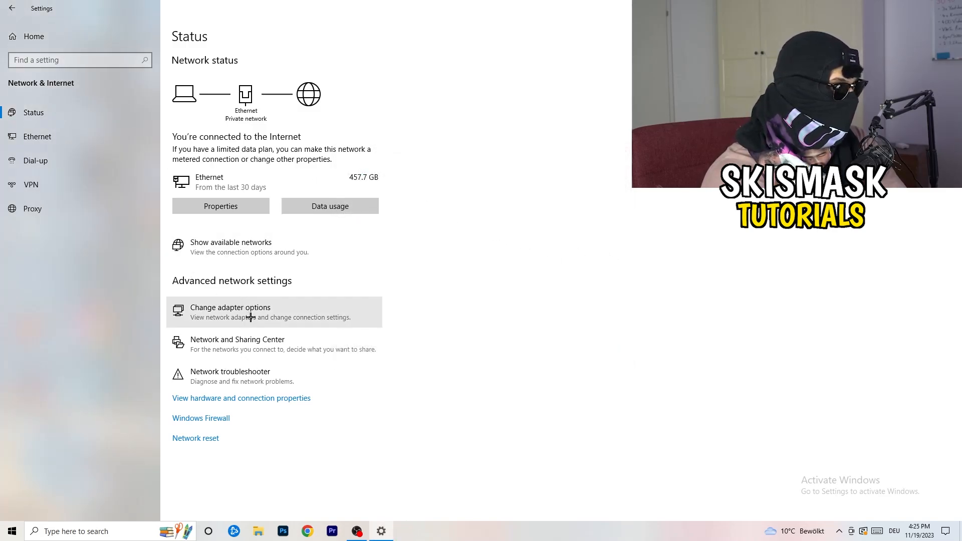
# Disable the Ethernet adapter in Network Connections, then enable it again
pyautogui.click(230, 307)
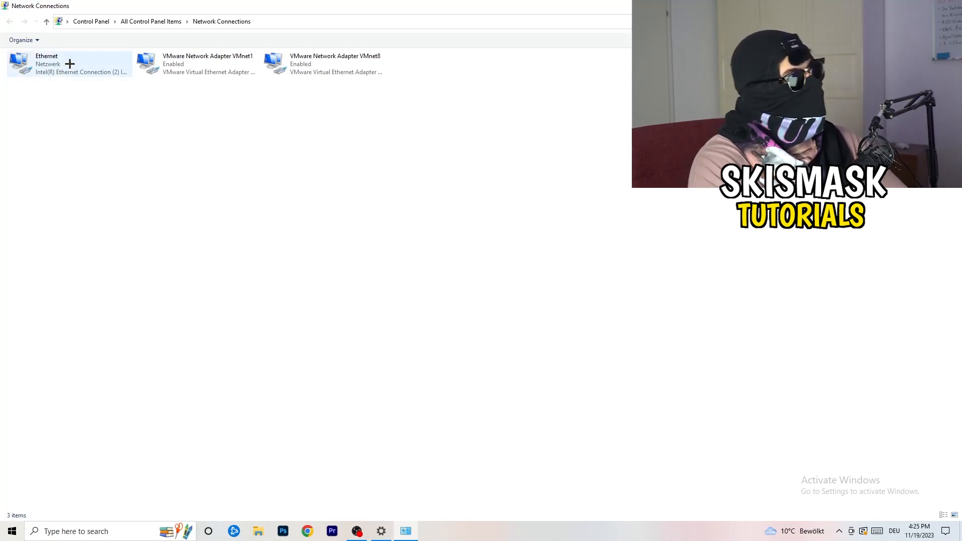
pyautogui.click(69, 63)
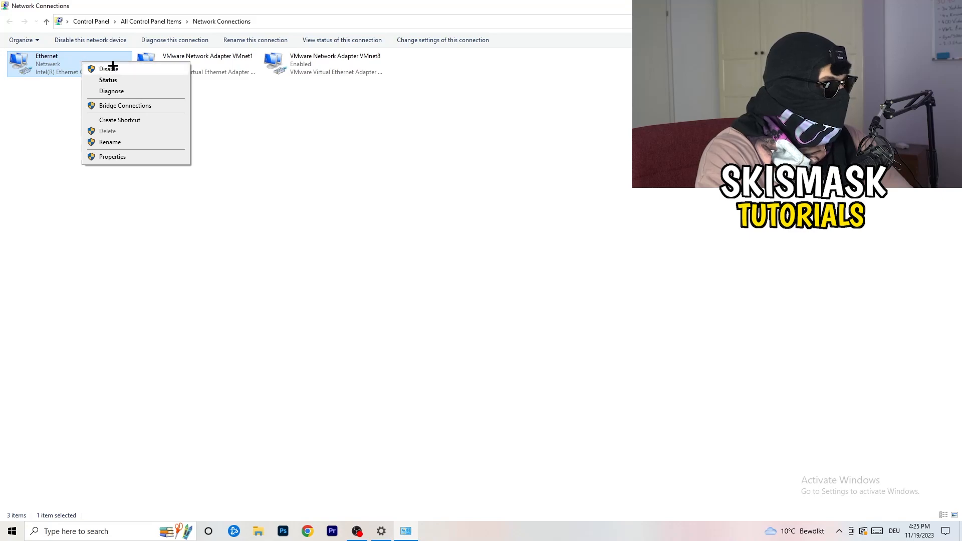
pyautogui.click(108, 68)
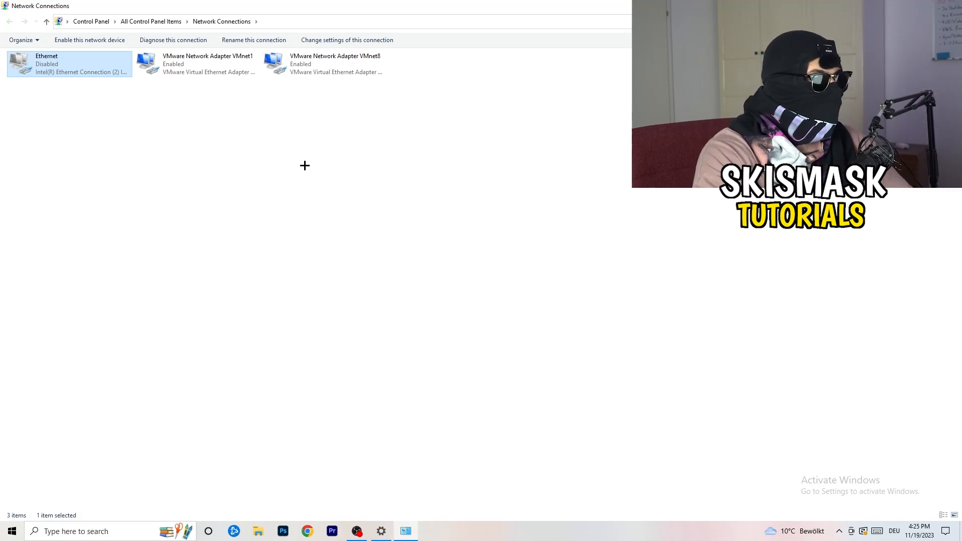
pyautogui.rightClick(69, 63)
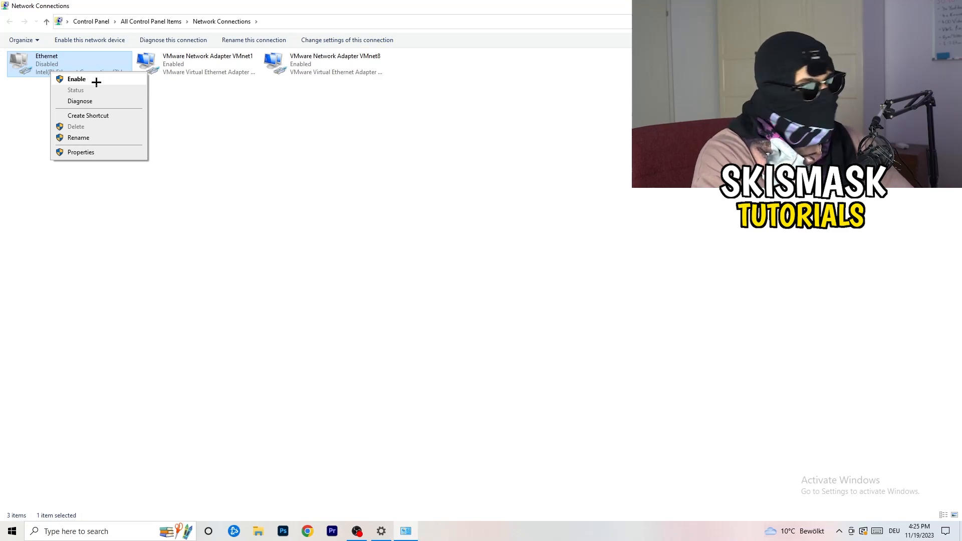
pyautogui.click(76, 79)
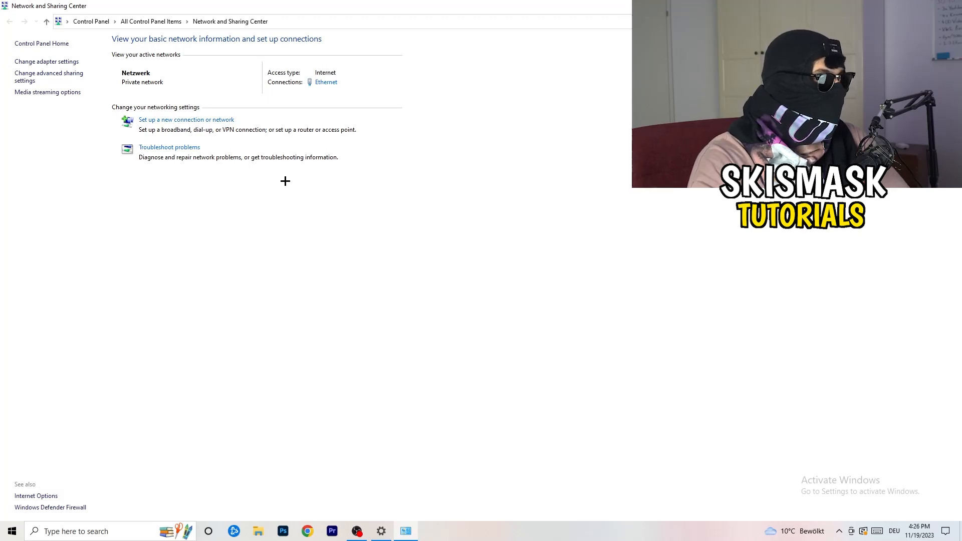
pyautogui.moveTo(178, 153)
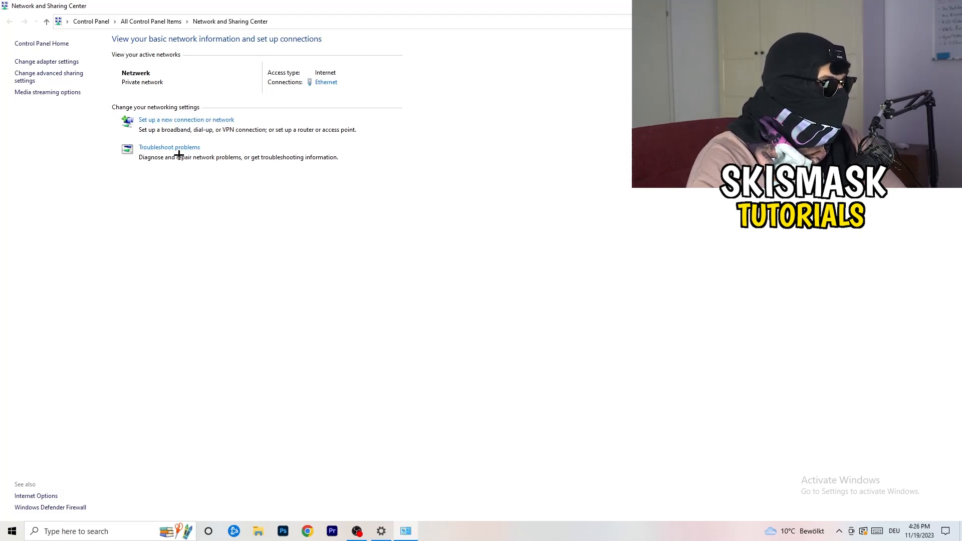
pyautogui.moveTo(290, 98)
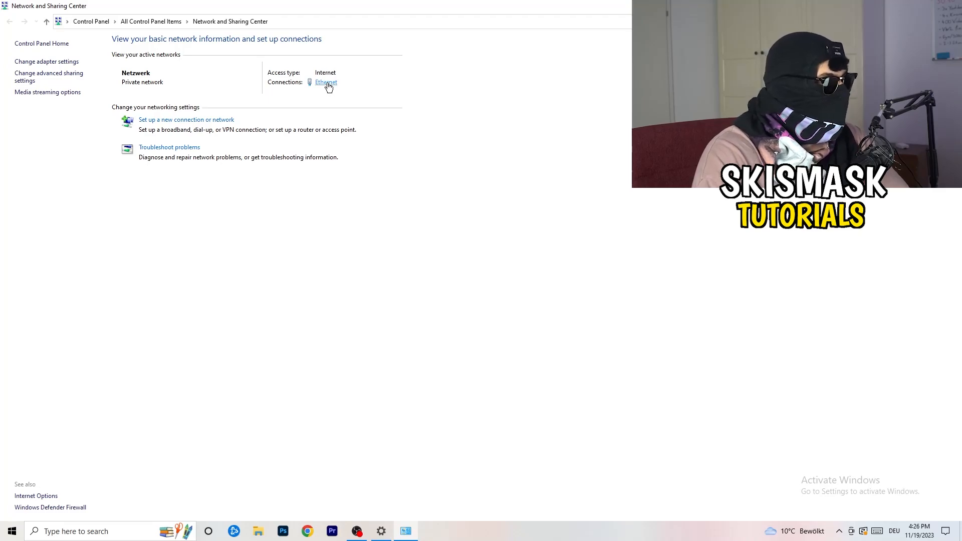
# Open the Ethernet Status dialog from Network and Sharing Center's Connections link
pyautogui.click(326, 82)
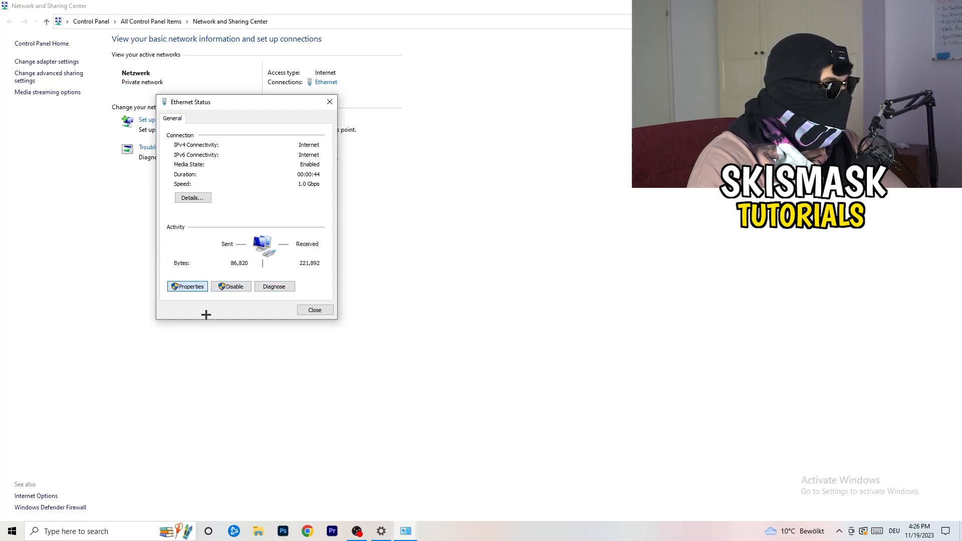
# Set Ethernet's TCP/IPv4 properties to 'Use the following IP address' and manual DNS servers
pyautogui.click(187, 286)
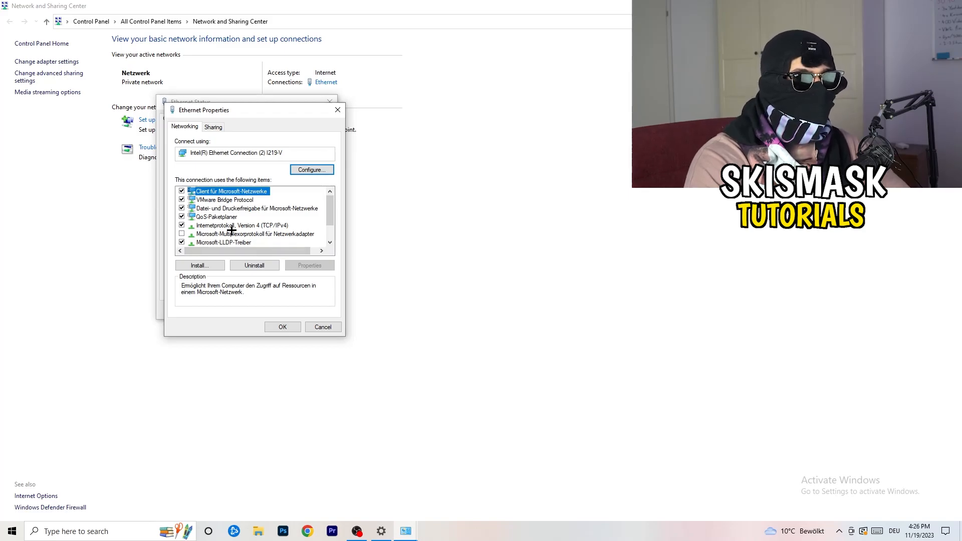
pyautogui.scroll(-3)
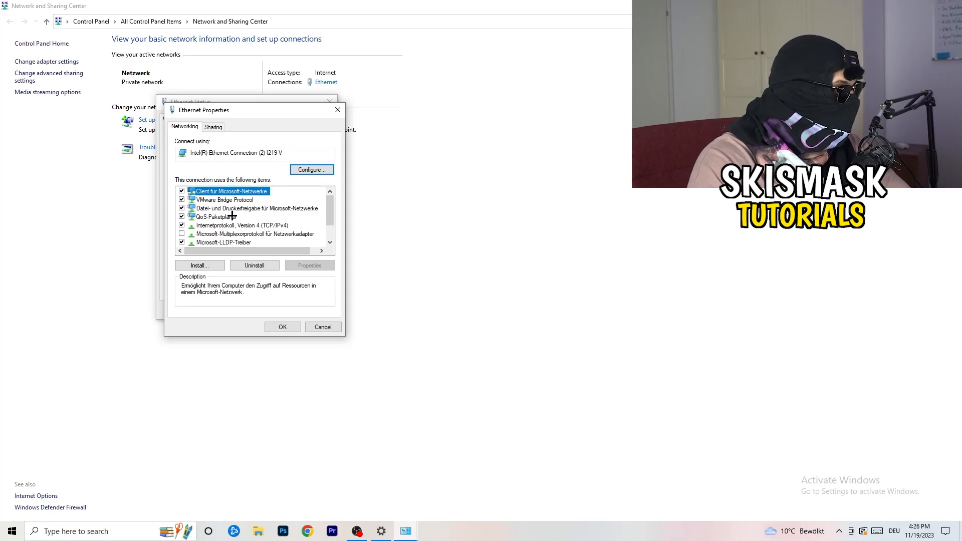
pyautogui.click(241, 225)
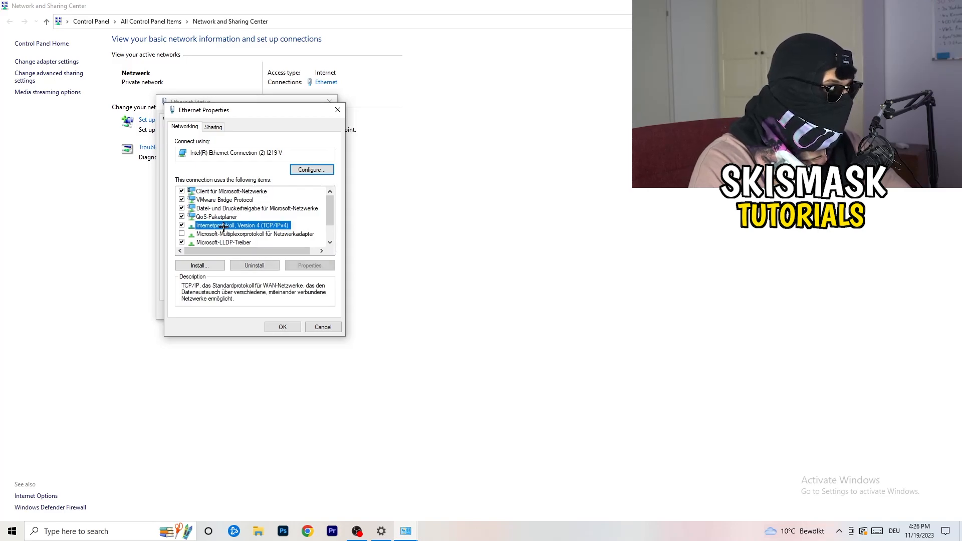
pyautogui.click(309, 265)
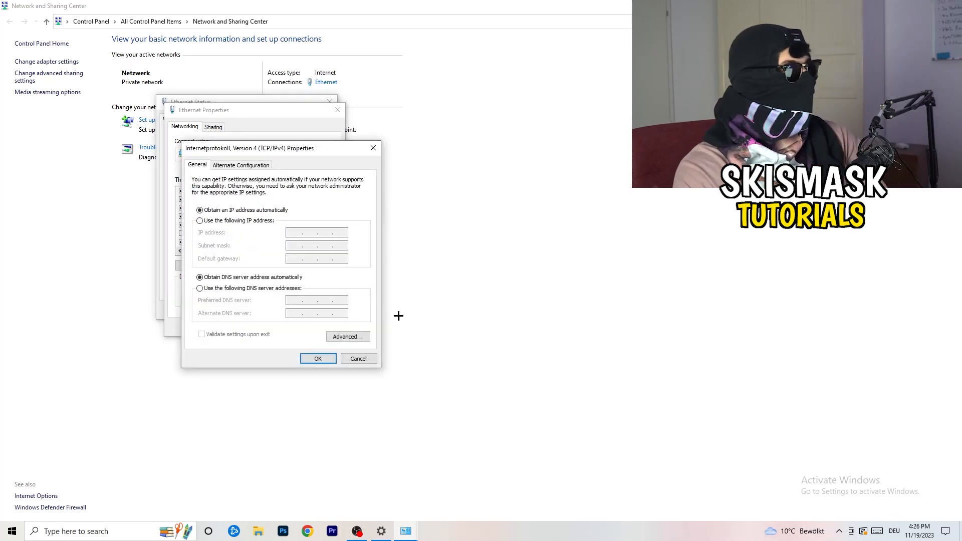
pyautogui.moveTo(273, 280)
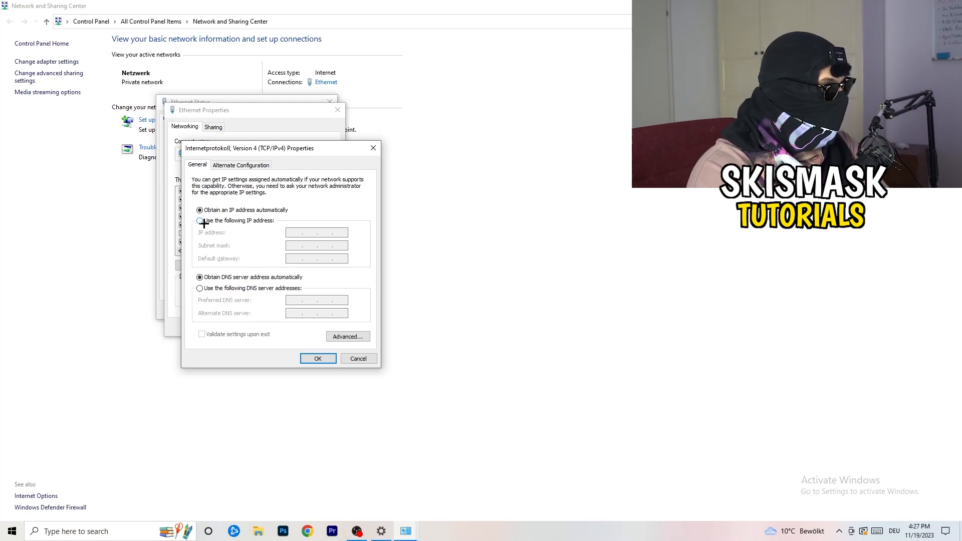
pyautogui.click(199, 220)
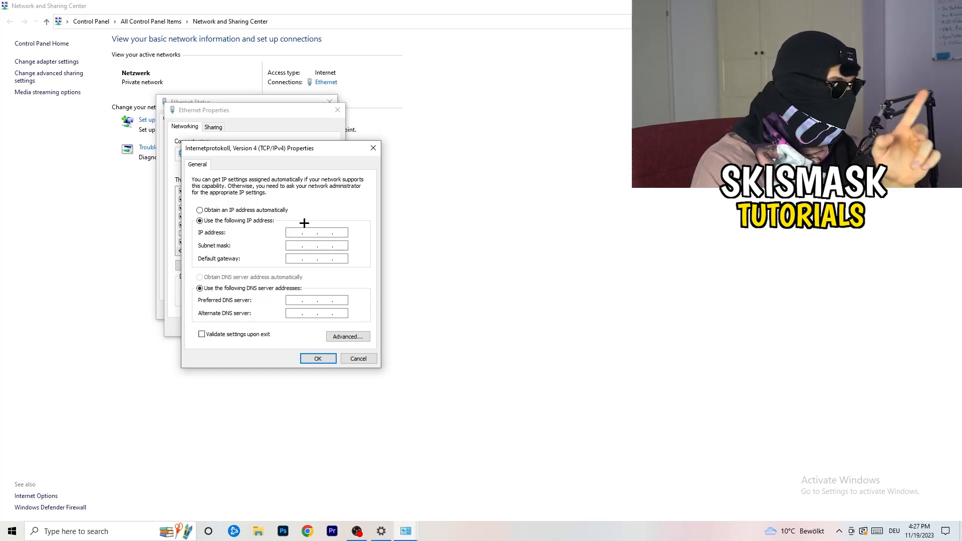
pyautogui.click(316, 232)
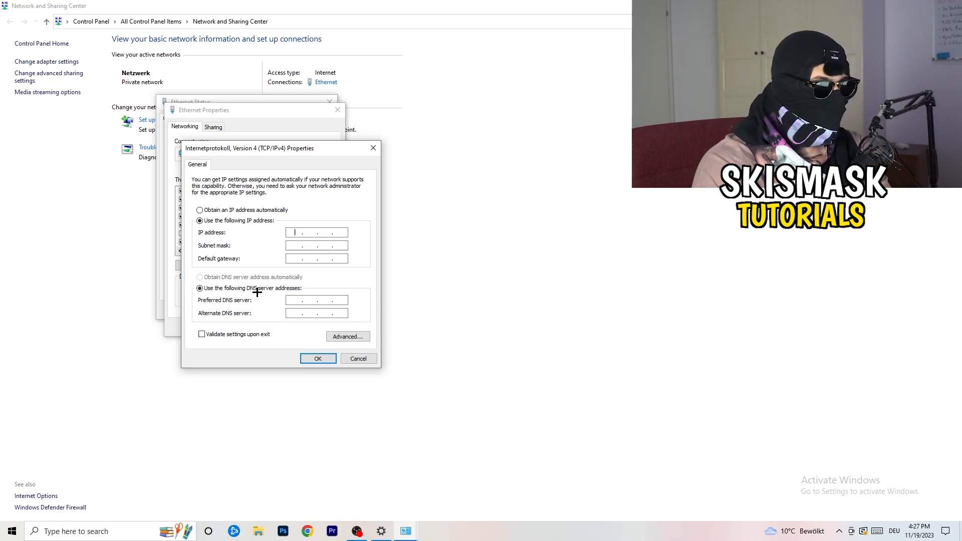
pyautogui.click(200, 289)
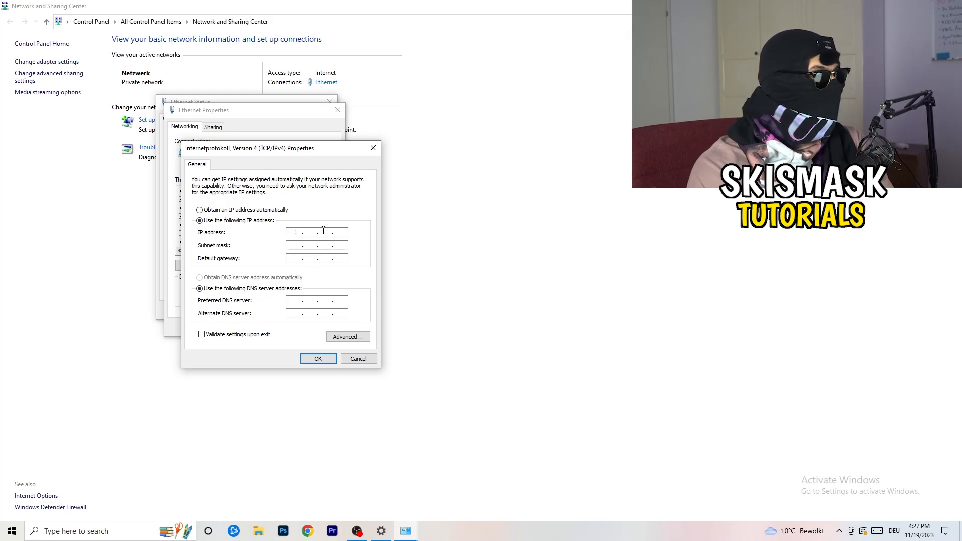
pyautogui.moveTo(372, 147)
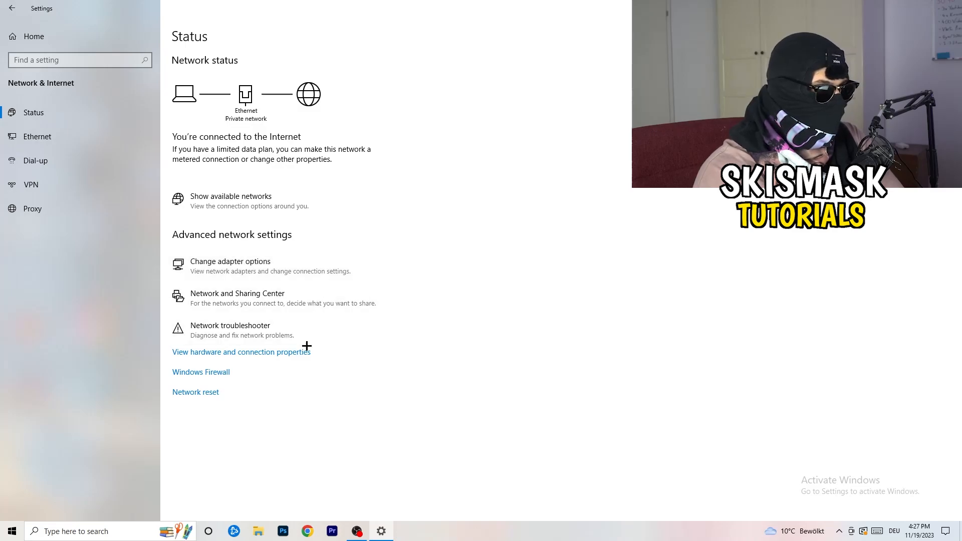
pyautogui.moveTo(273, 301)
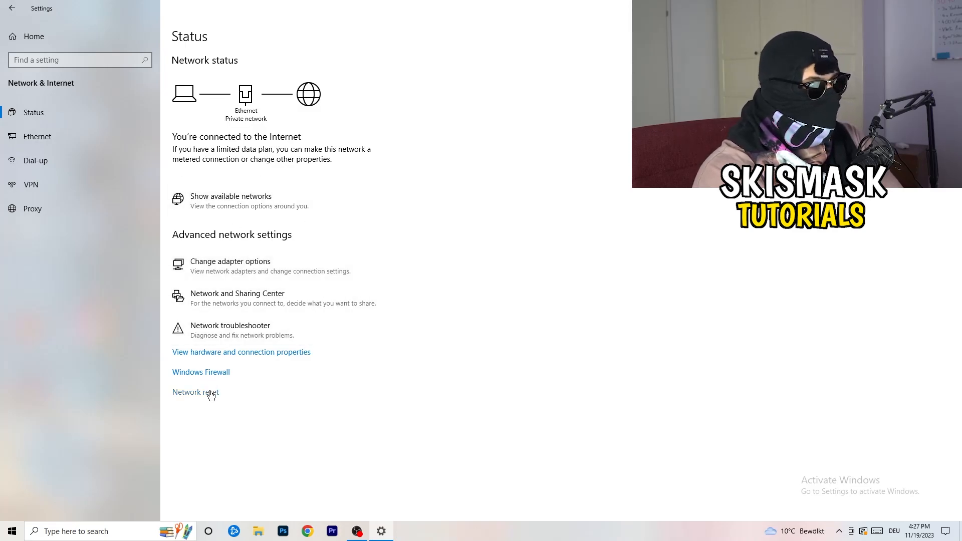
pyautogui.moveTo(186, 395)
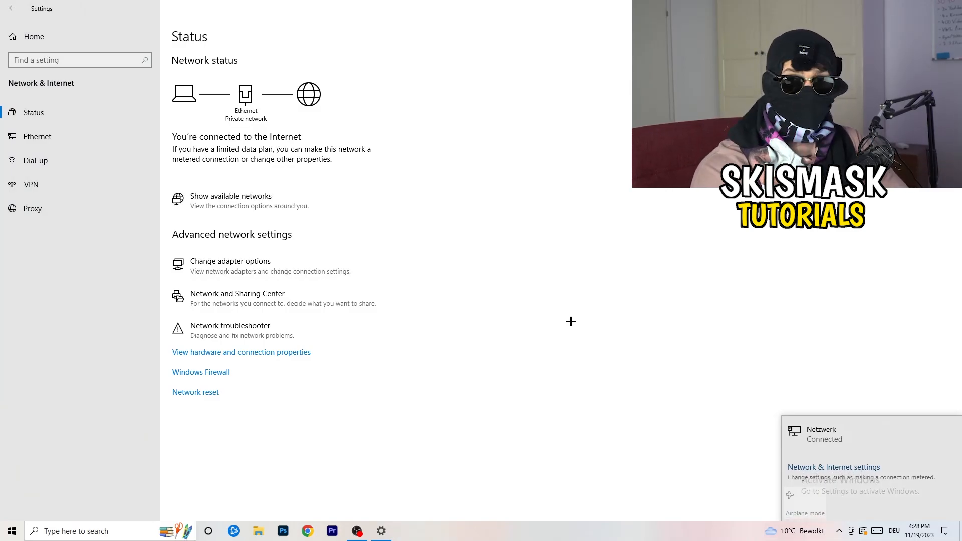
pyautogui.moveTo(780, 421)
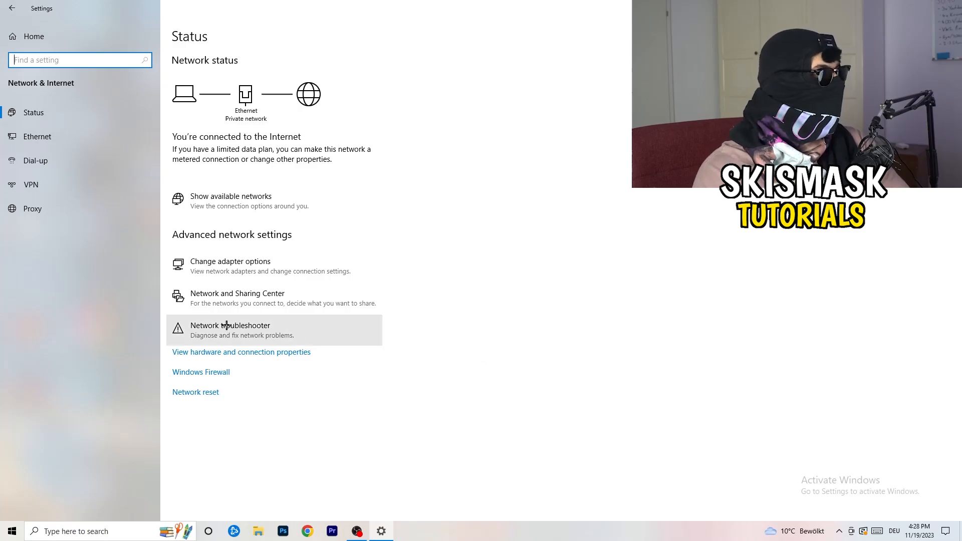
pyautogui.moveTo(429, 280)
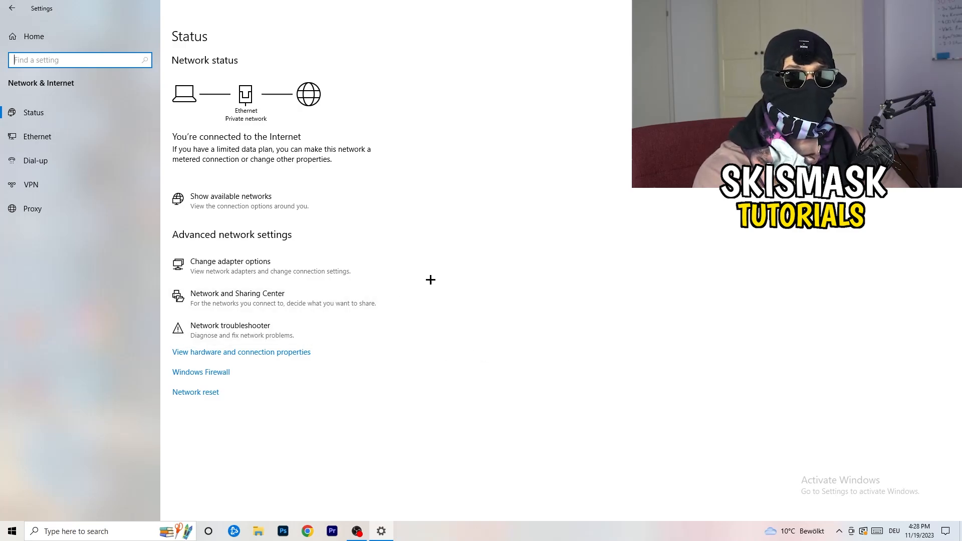
pyautogui.moveTo(425, 210)
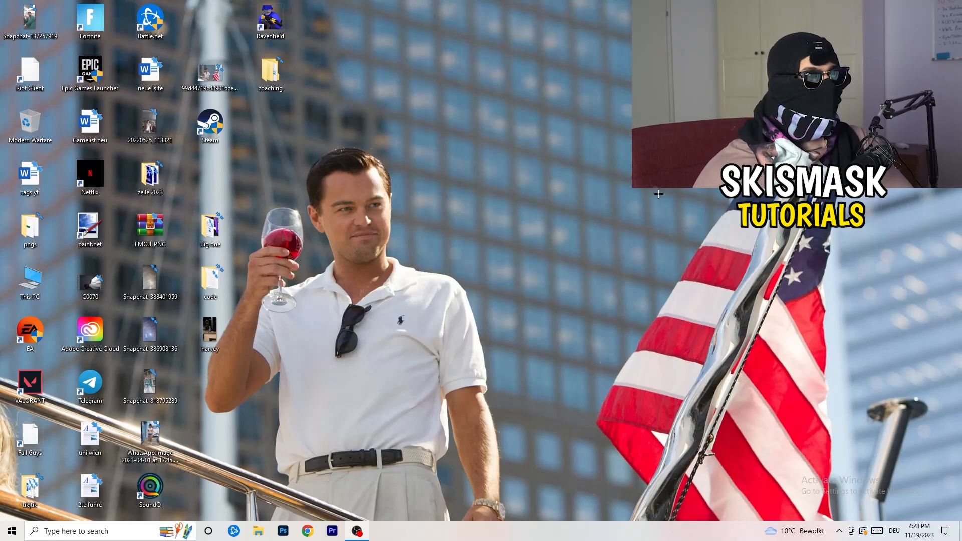
# Reopen Settings from the taskbar and go to Update & Security
pyautogui.click(11, 530)
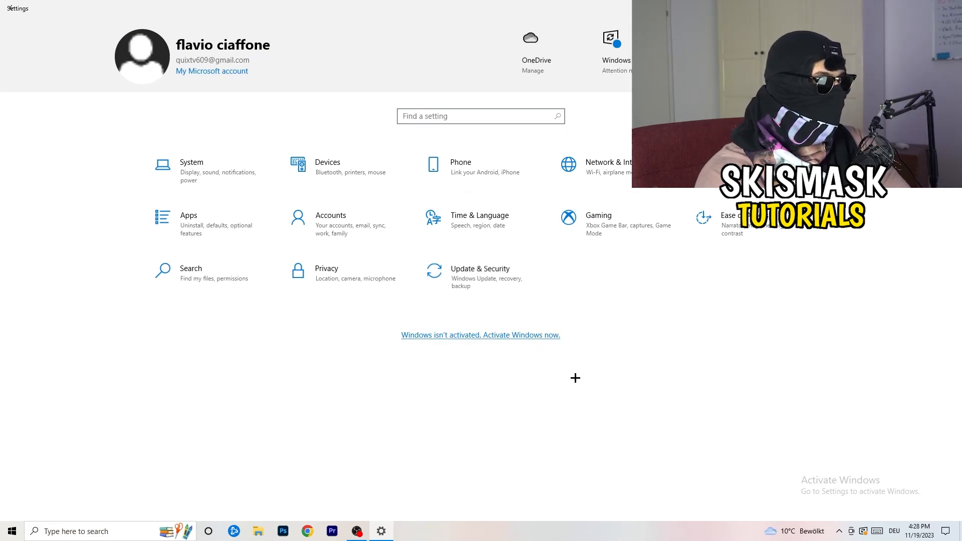
pyautogui.click(480, 273)
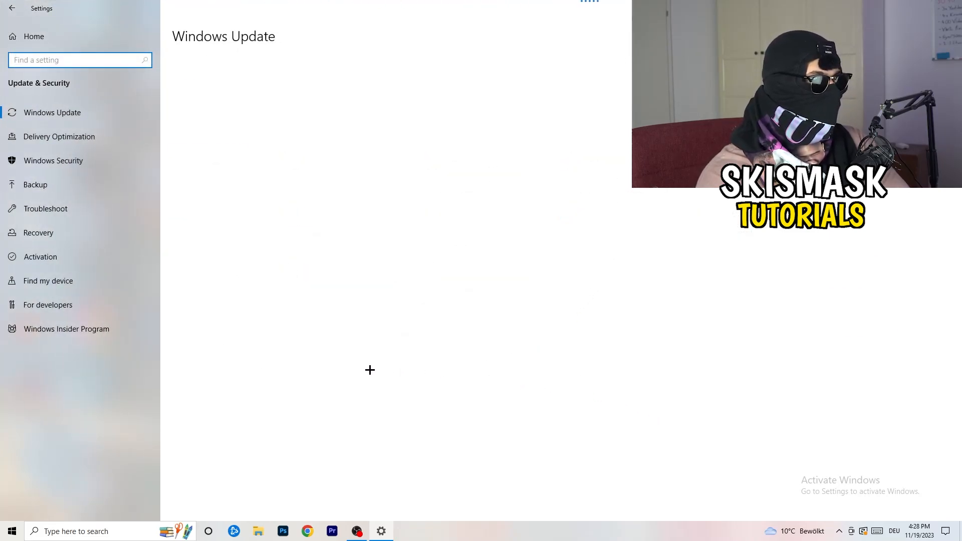